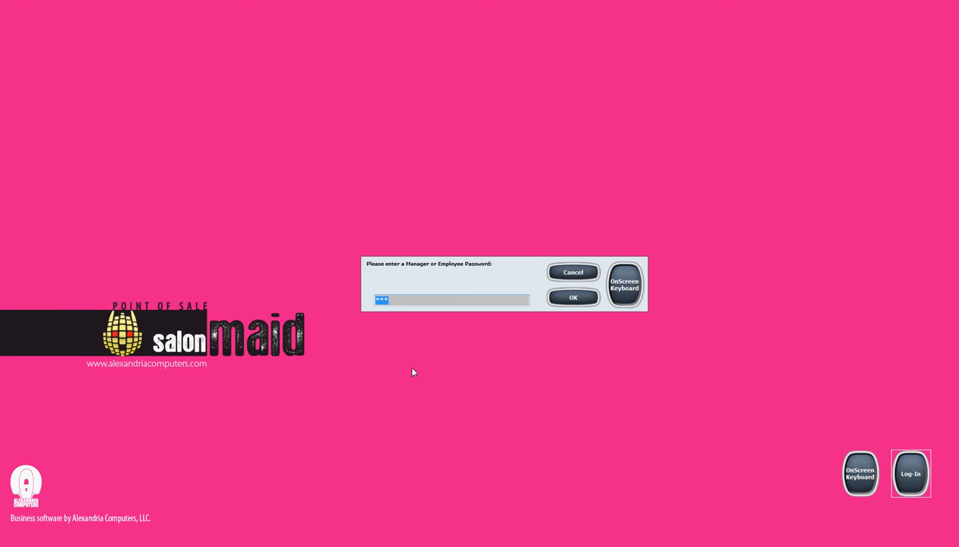
pyautogui.moveTo(383, 313)
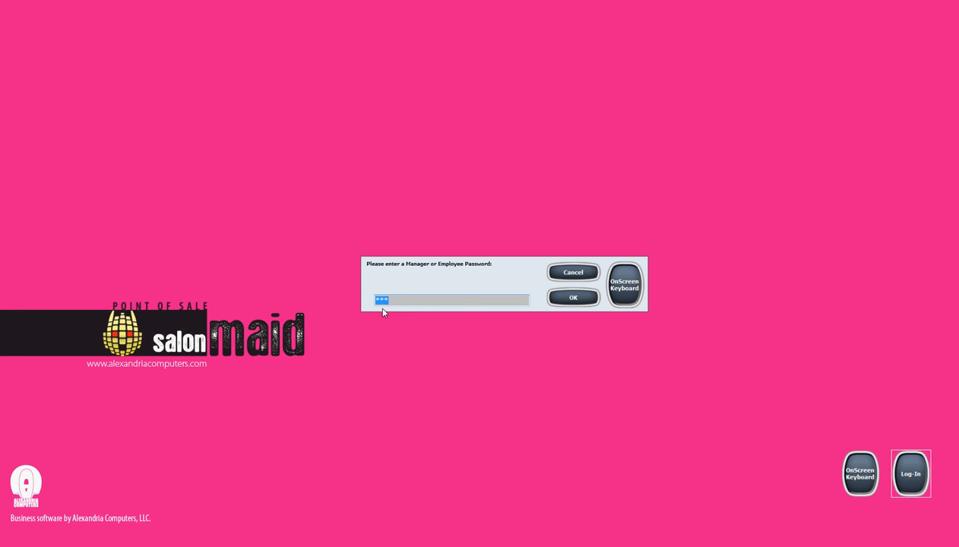
pyautogui.moveTo(388, 313)
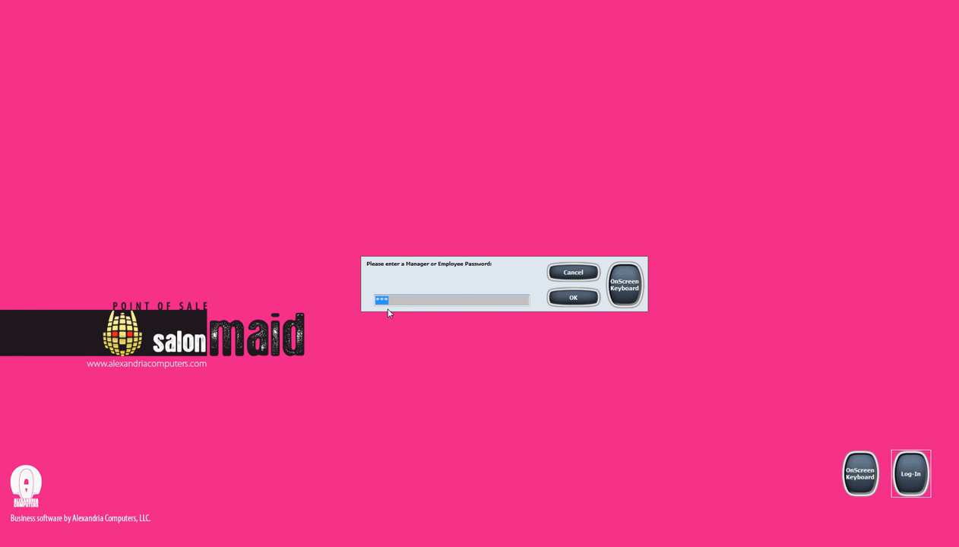
pyautogui.moveTo(450, 321)
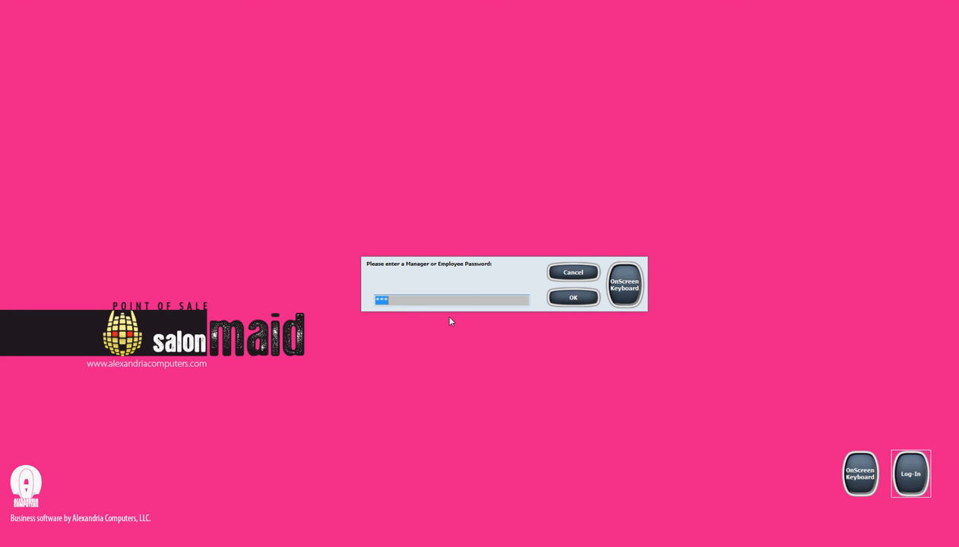